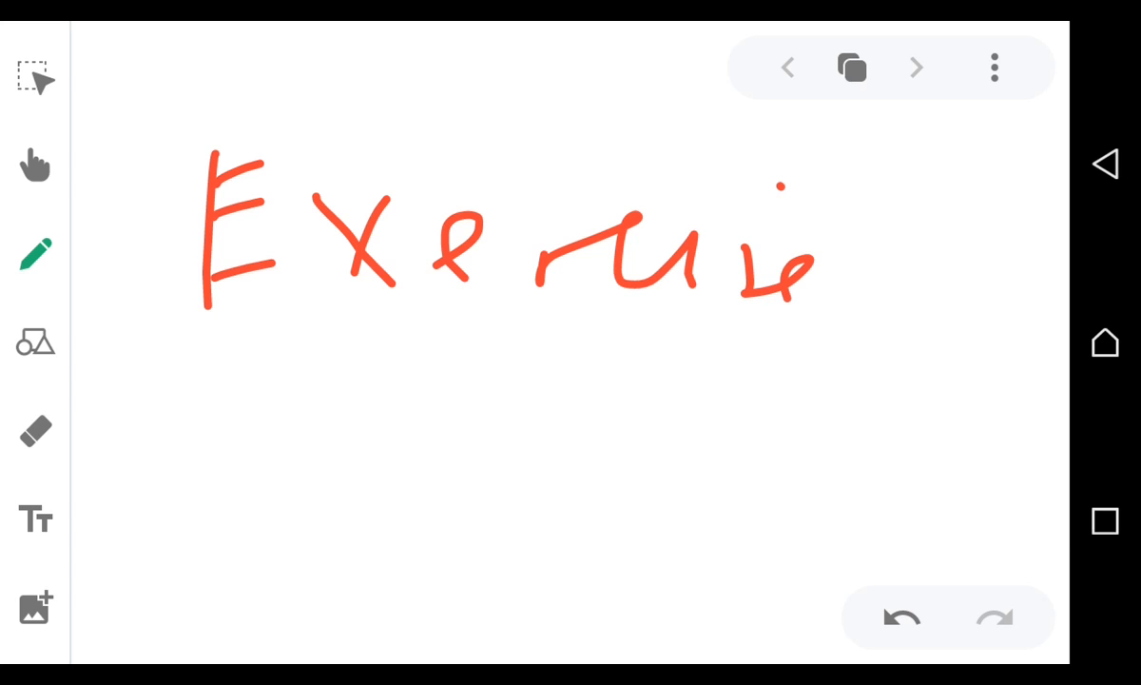
- Add a blank page 2 after the 'Exercise' title page and return to drawing
{"action": "left_click", "coordinate": [850, 67]}
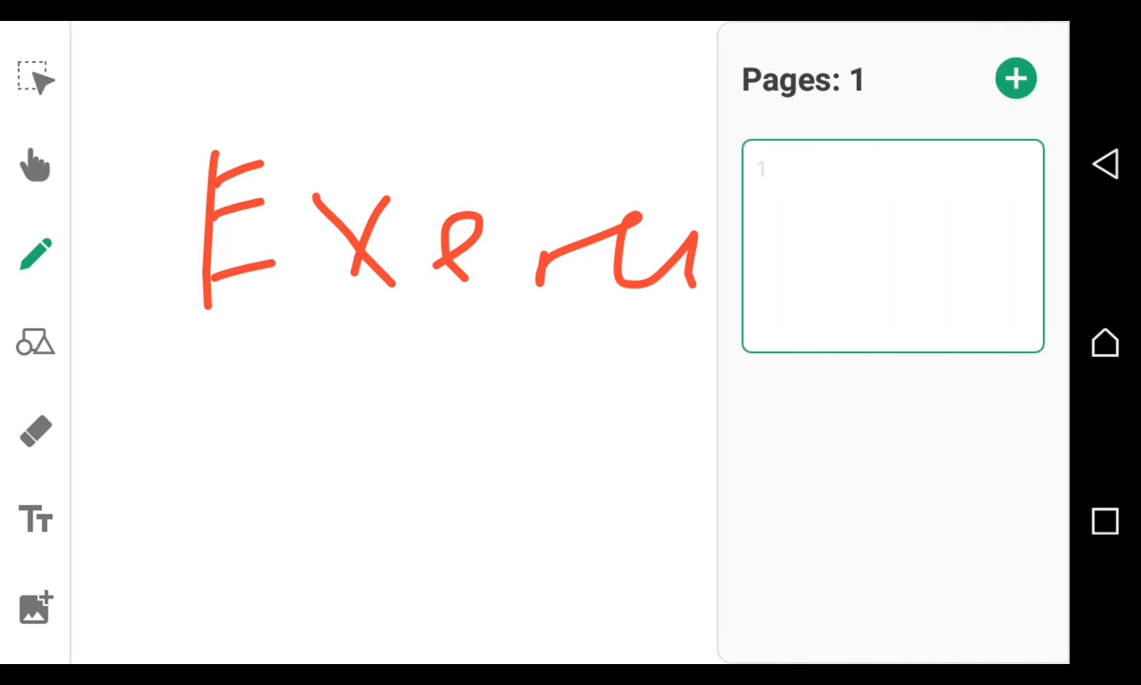
{"action": "left_click", "coordinate": [1015, 78]}
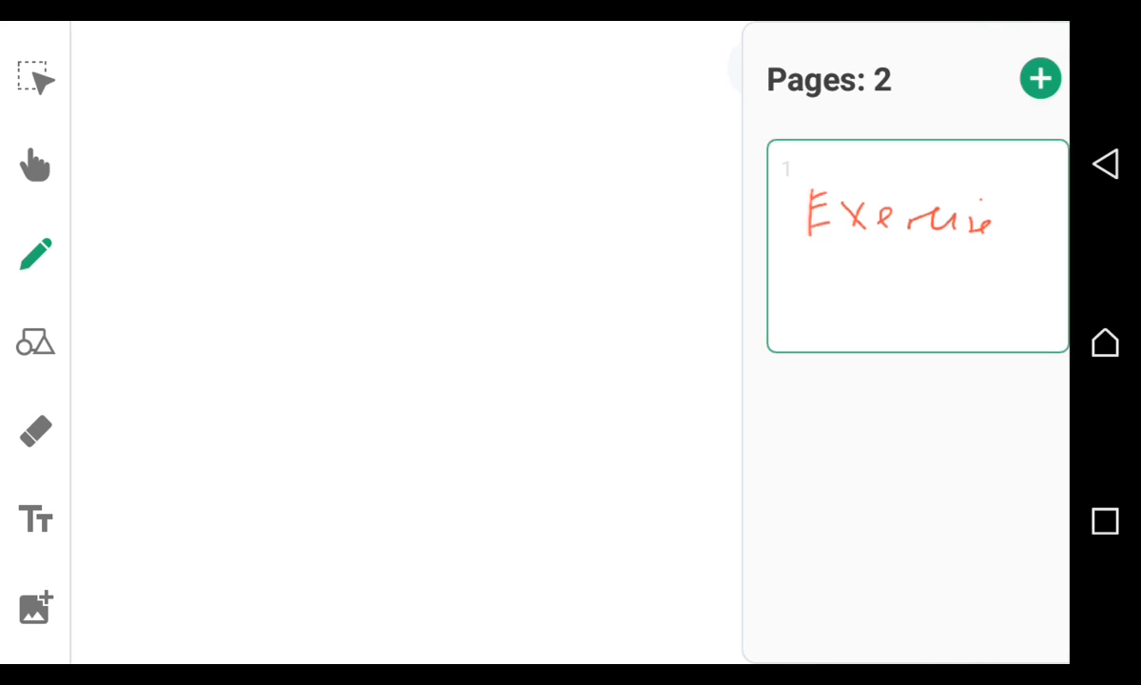
{"action": "left_click", "coordinate": [916, 246]}
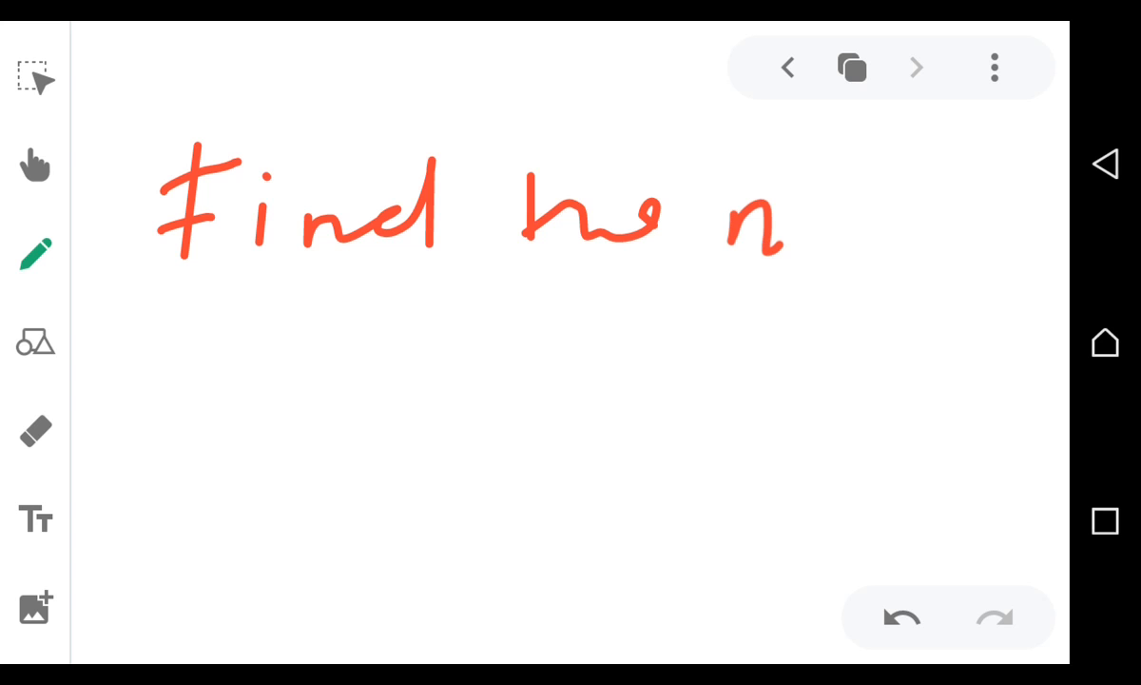
- Handwrite 'Find the number of protons, neutrons and electrons in the nuclides below' on page 2
{"action": "left_click_drag", "start_coordinate": [751, 219], "coordinate": [989, 238]}
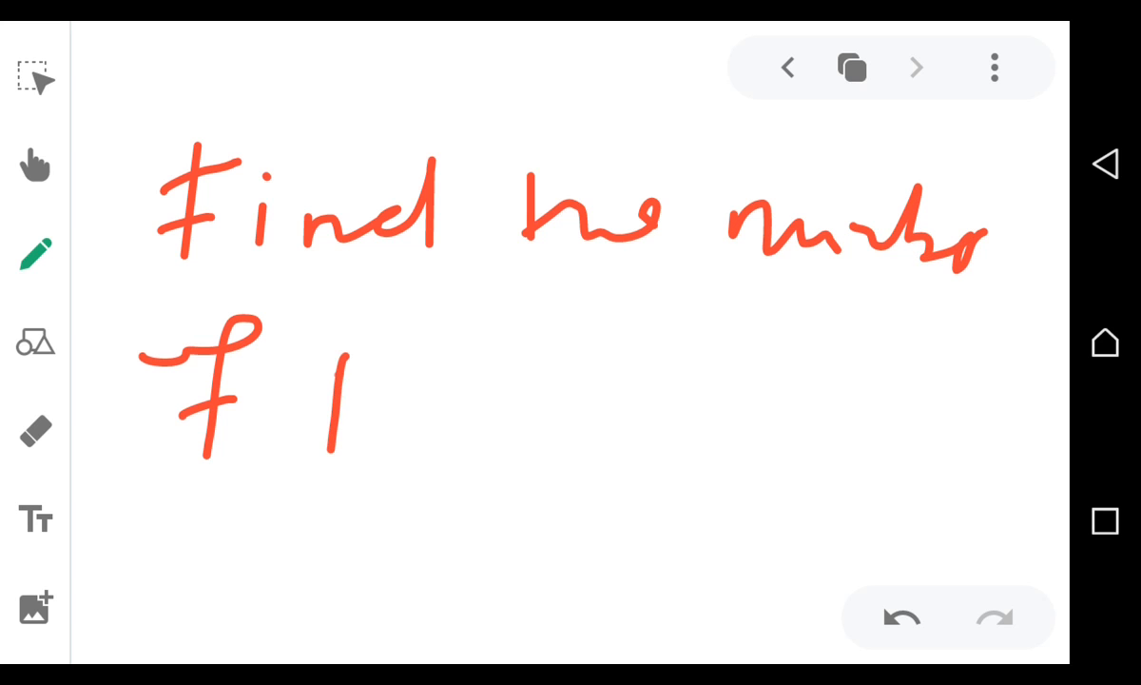
{"action": "left_click_drag", "start_coordinate": [343, 380], "coordinate": [675, 437]}
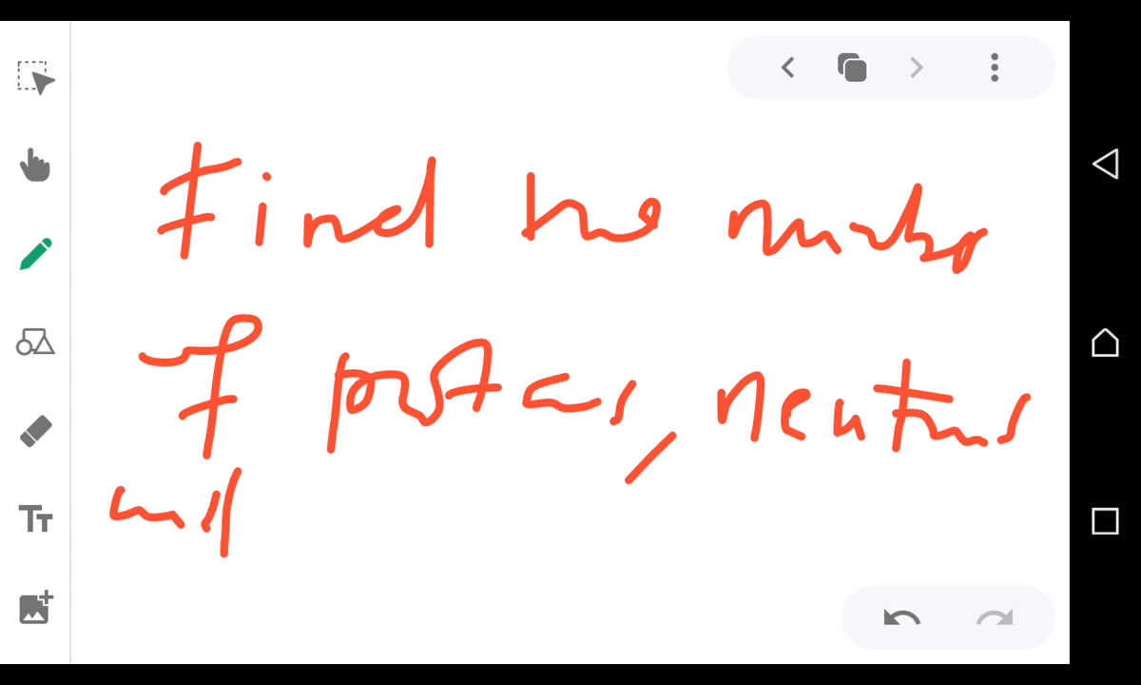
{"action": "left_click_drag", "start_coordinate": [294, 514], "coordinate": [447, 532]}
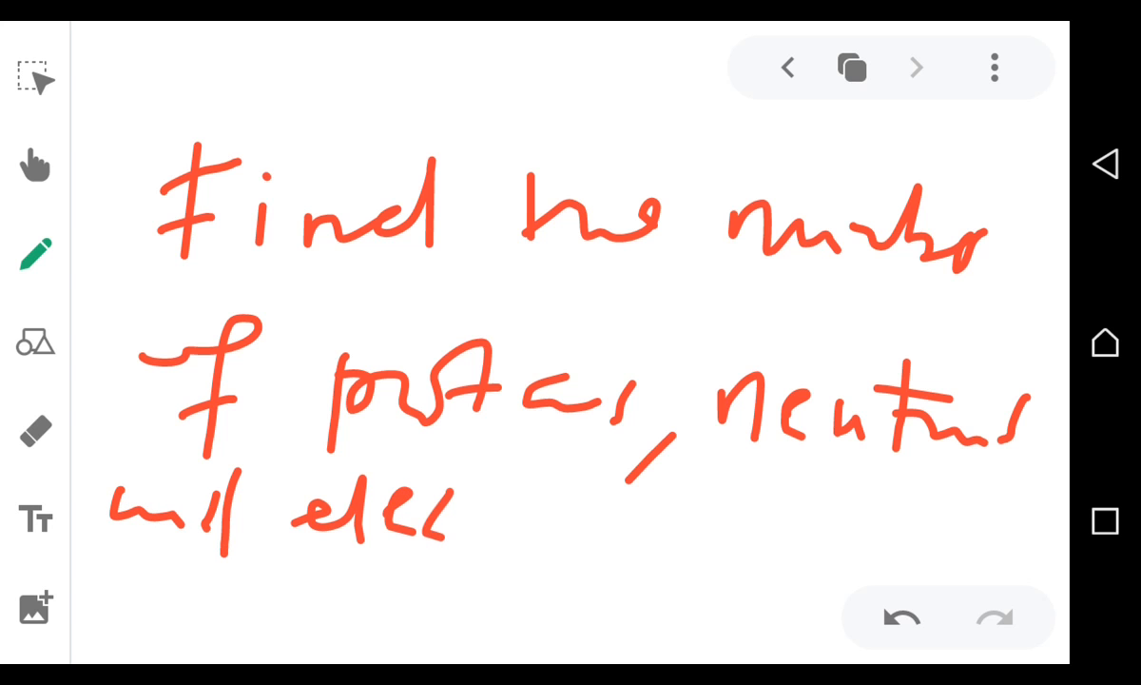
{"action": "left_click_drag", "start_coordinate": [466, 484], "coordinate": [580, 527]}
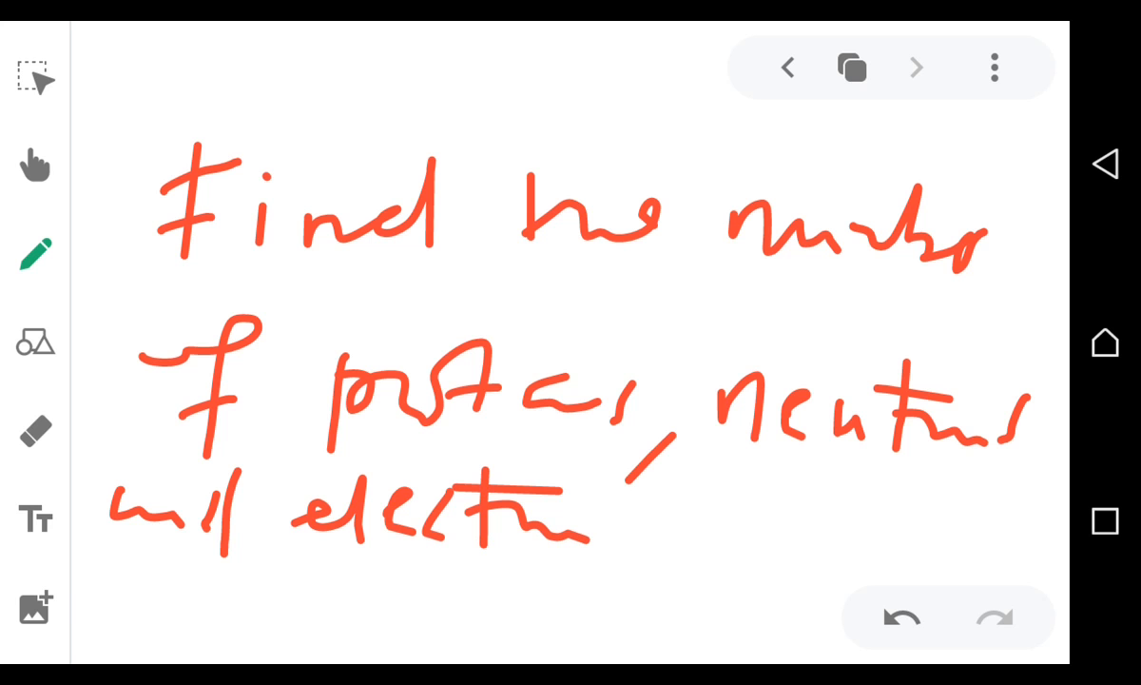
{"action": "left_click_drag", "start_coordinate": [666, 532], "coordinate": [894, 513]}
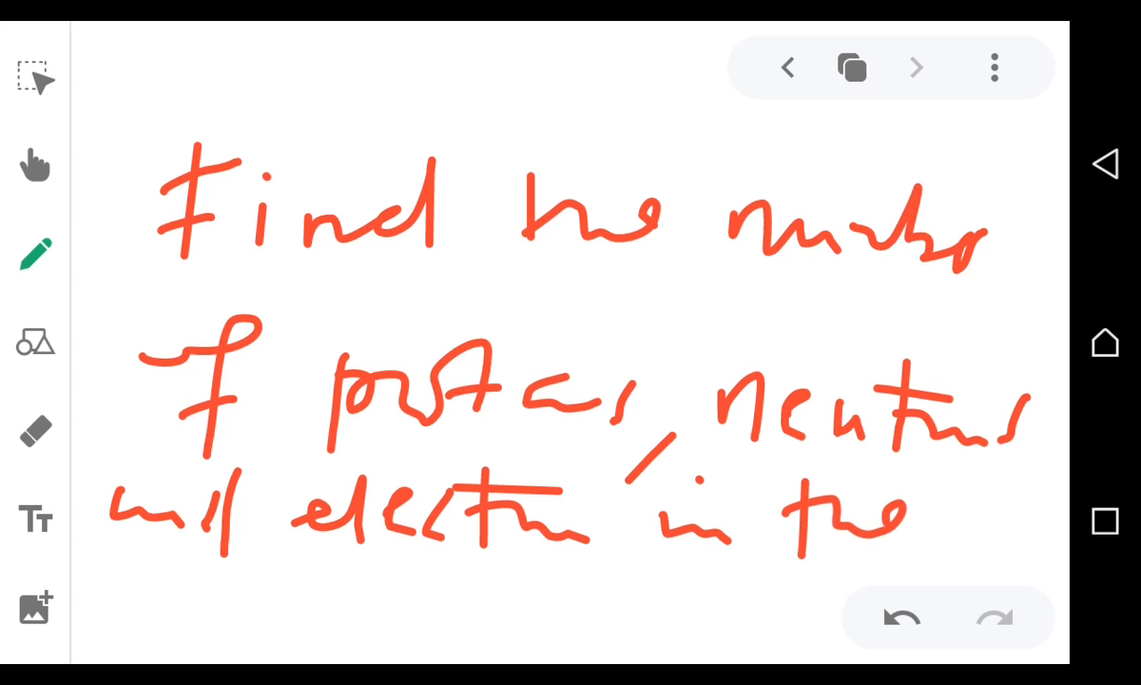
{"action": "left_click_drag", "start_coordinate": [148, 585], "coordinate": [252, 618]}
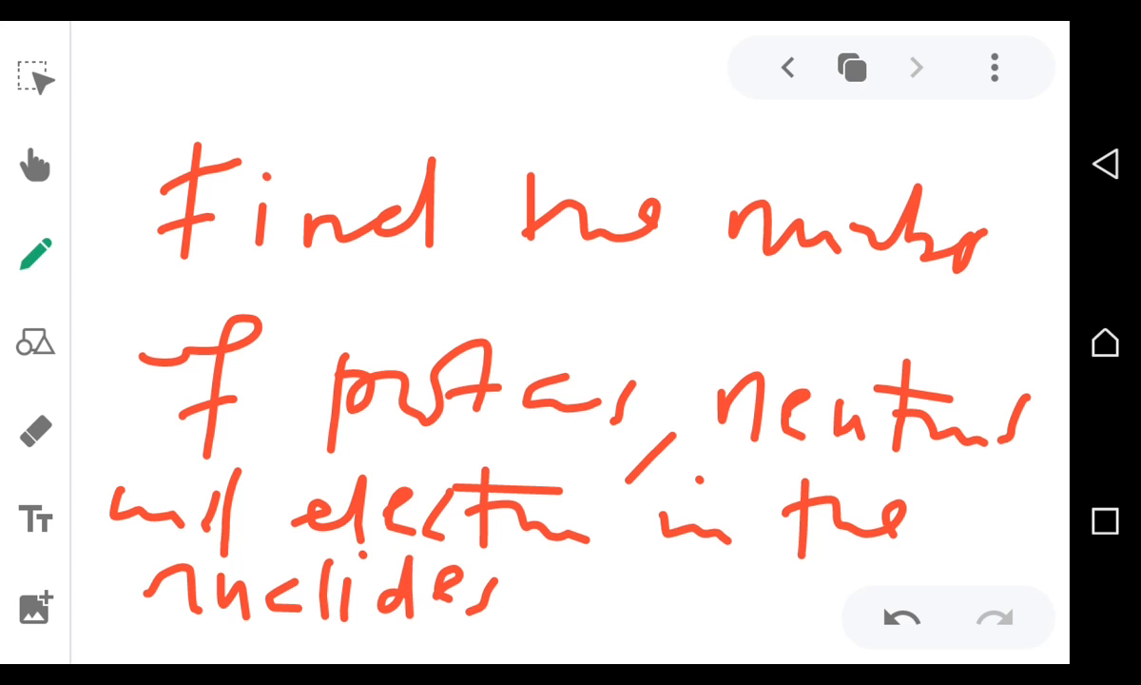
{"action": "left_click_drag", "start_coordinate": [571, 570], "coordinate": [751, 589]}
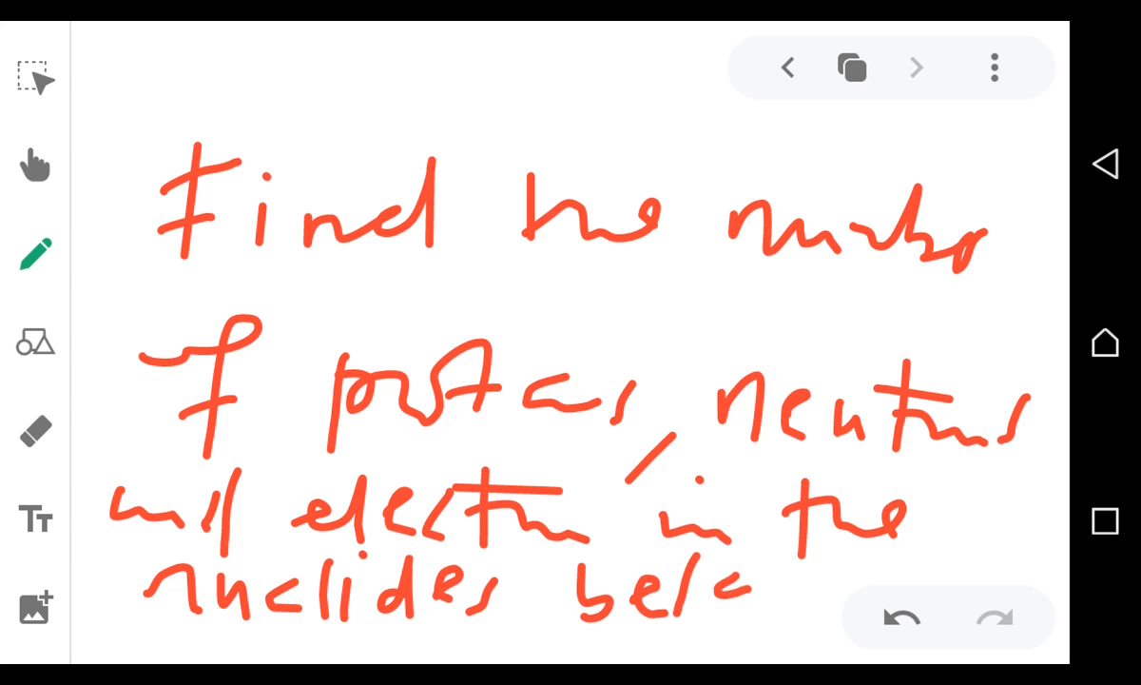
{"action": "left_click", "coordinate": [851, 67]}
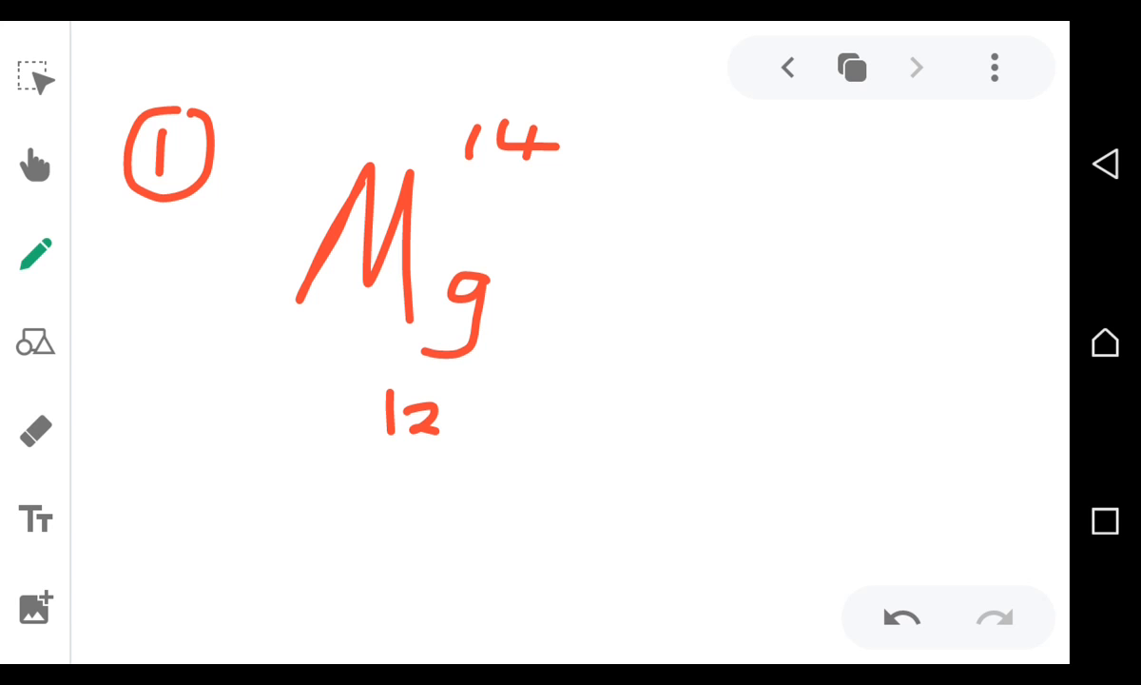
- Move on to a fresh page for nuclide 2
{"action": "left_click", "coordinate": [851, 68]}
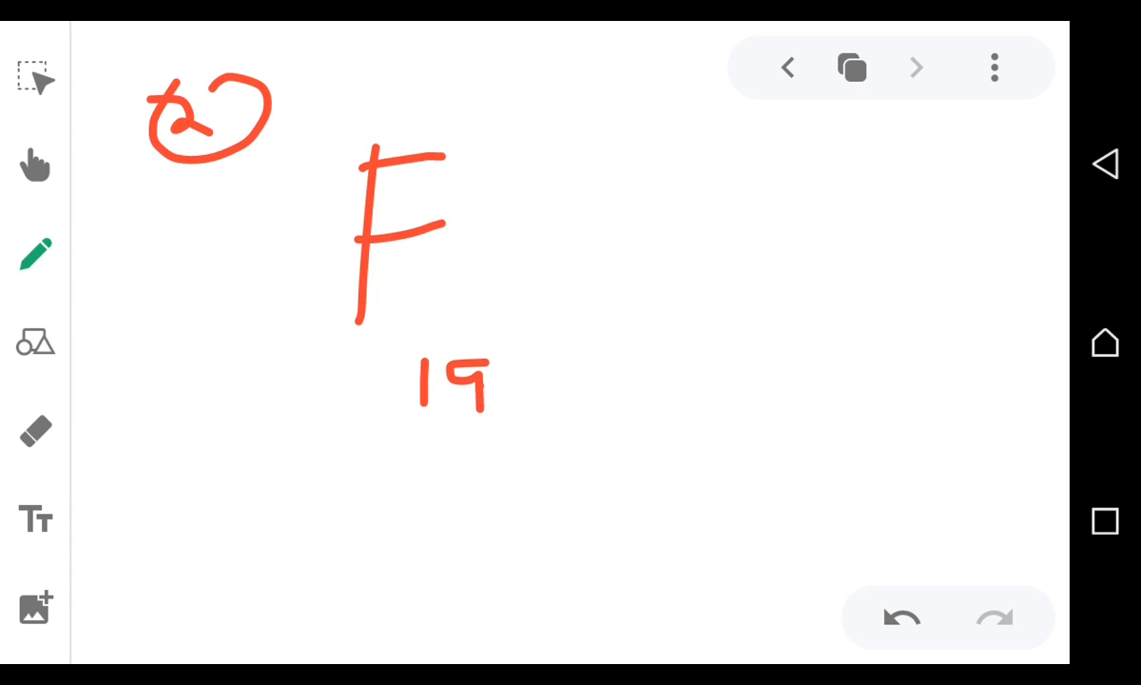
- Correct the number under F to 9 and write 19 above it
{"action": "left_click_drag", "start_coordinate": [447, 390], "coordinate": [509, 390]}
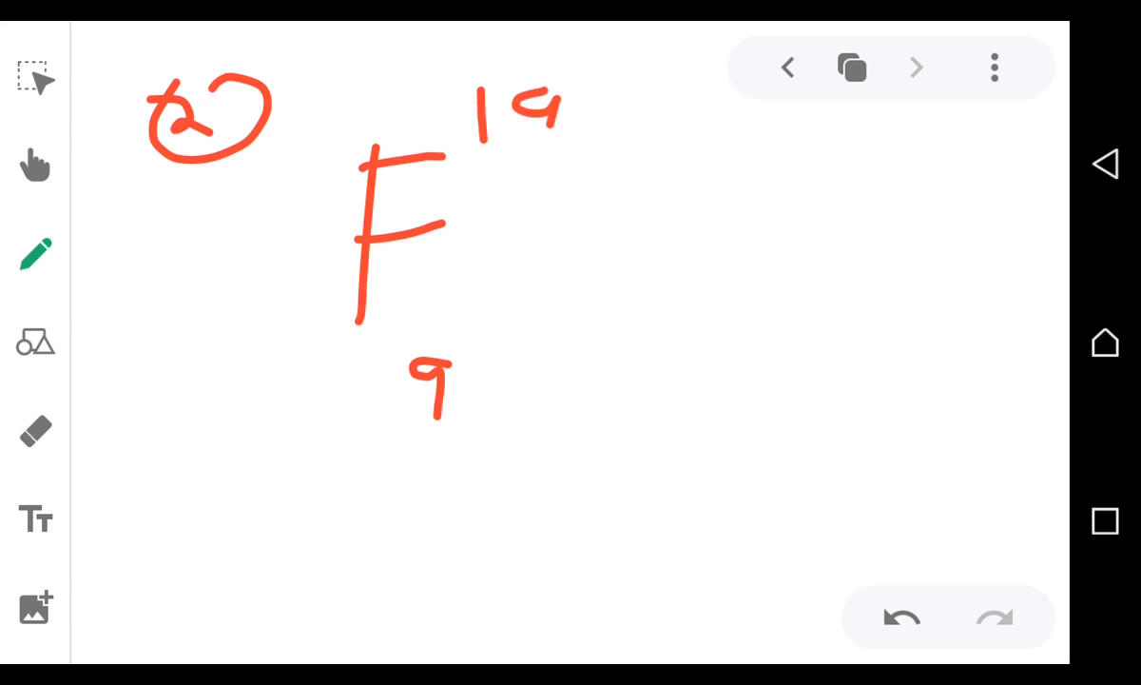
{"action": "left_click_drag", "start_coordinate": [514, 91], "coordinate": [546, 167]}
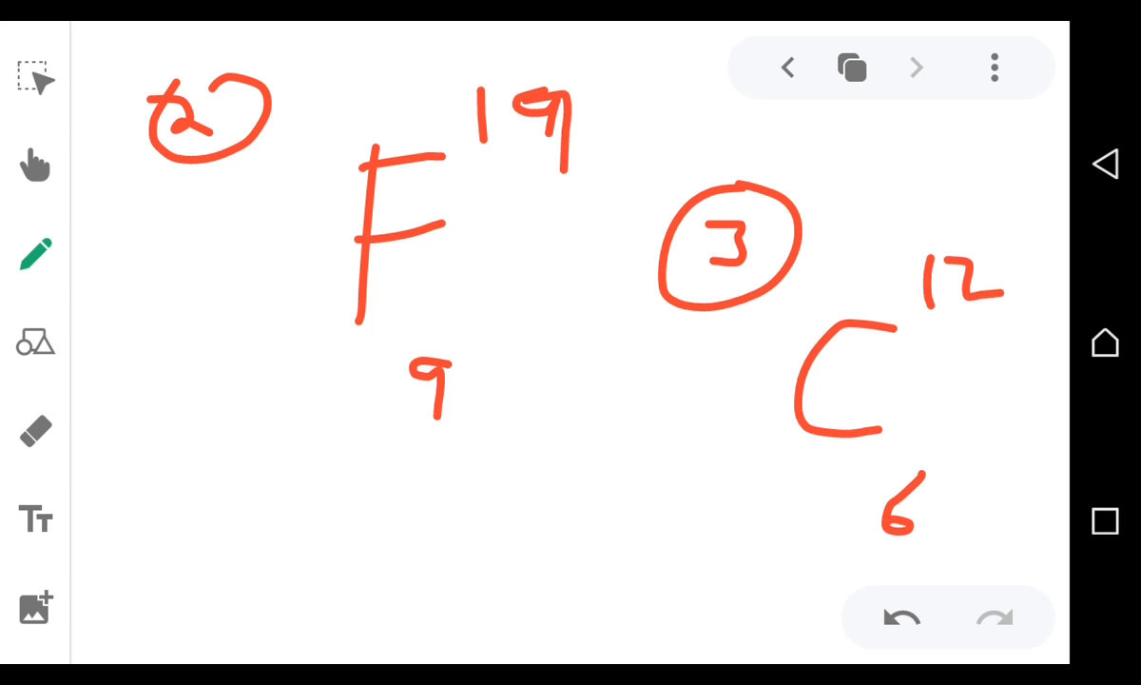
- Write item 4, N with 14 over 7, and move on to a new page for nuclide 5
{"action": "left_click_drag", "start_coordinate": [166, 451], "coordinate": [190, 494]}
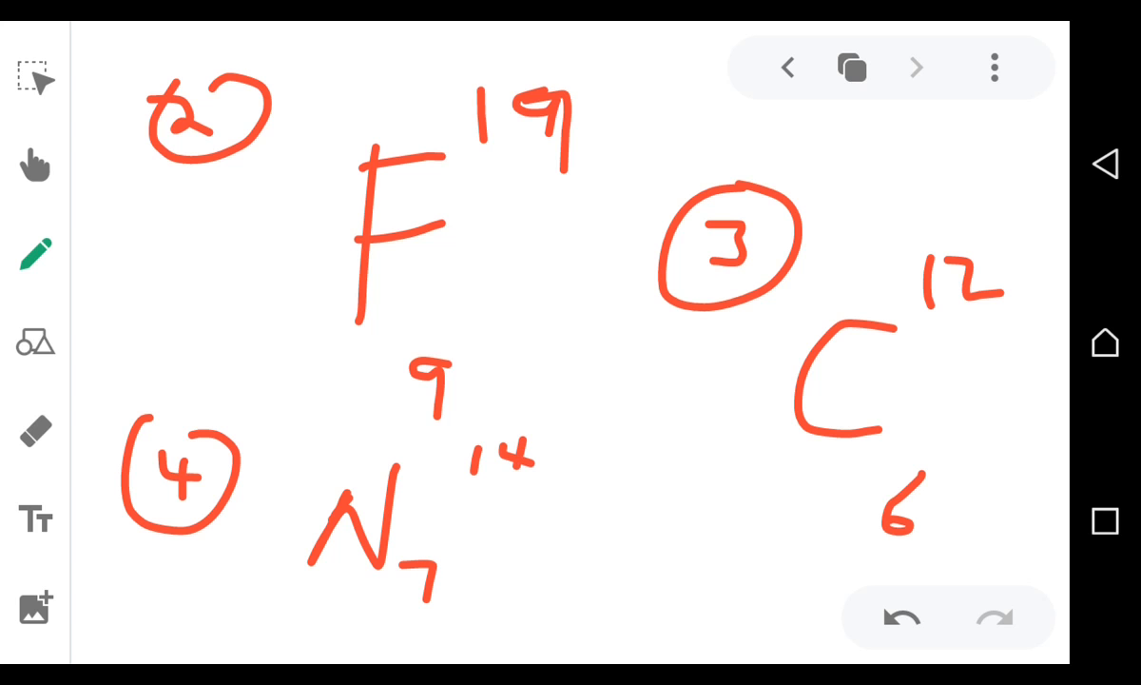
{"action": "left_click", "coordinate": [850, 68]}
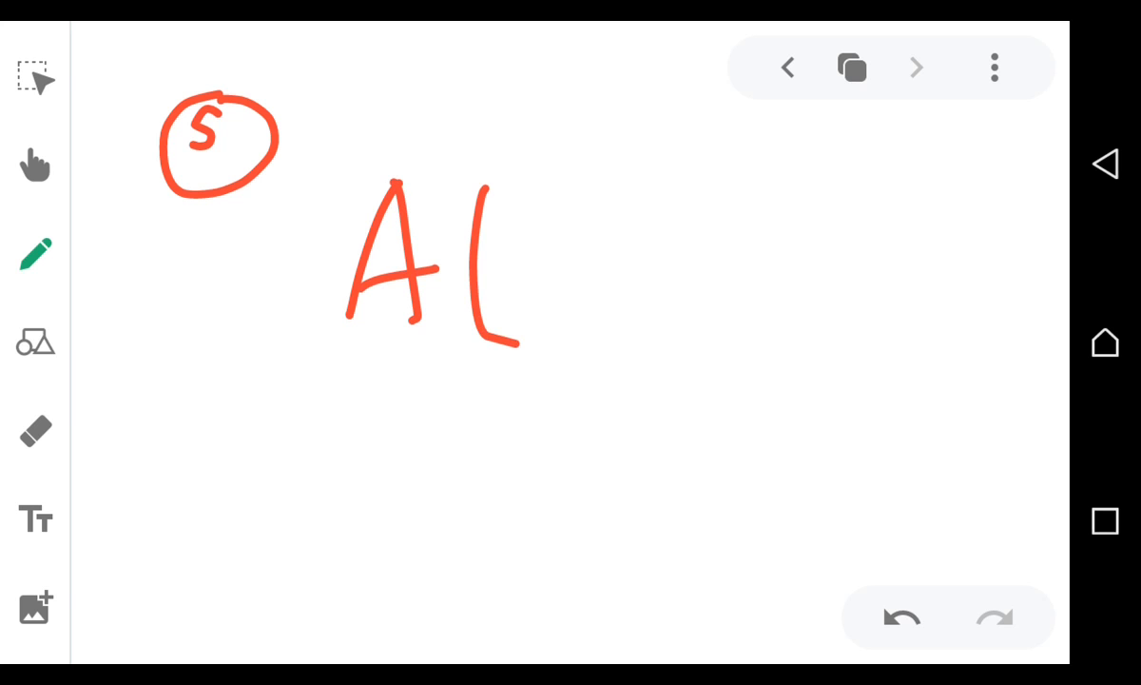
- Write the mass number 27 above Al
{"action": "left_click_drag", "start_coordinate": [494, 380], "coordinate": [570, 428]}
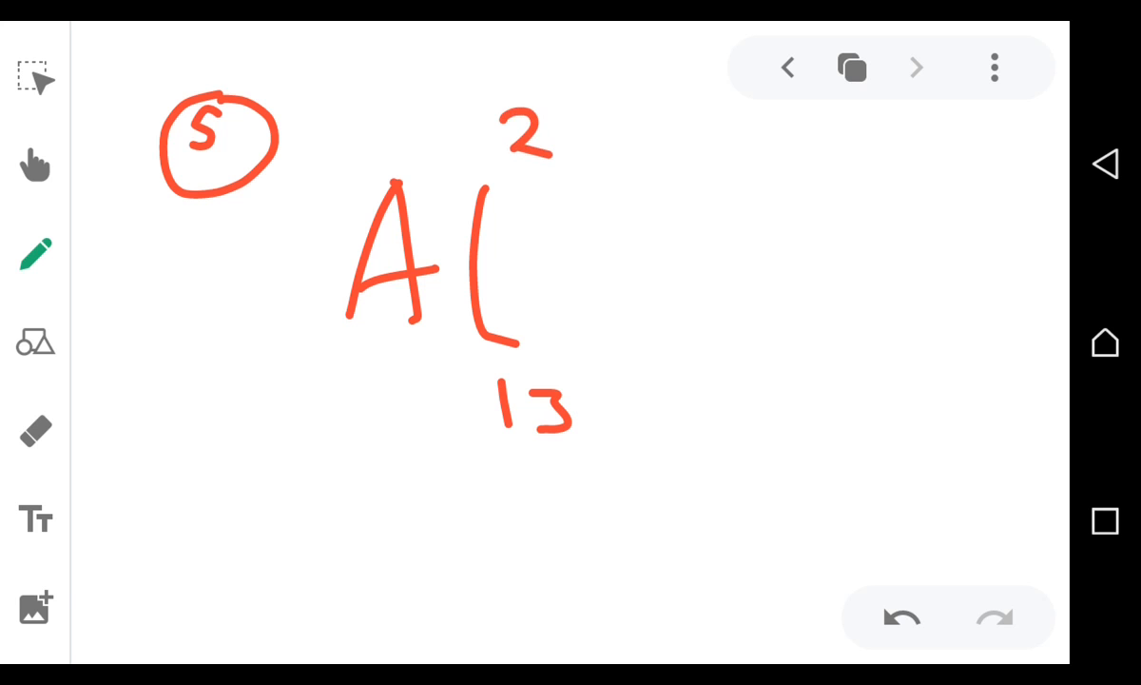
{"action": "left_click_drag", "start_coordinate": [571, 114], "coordinate": [599, 166]}
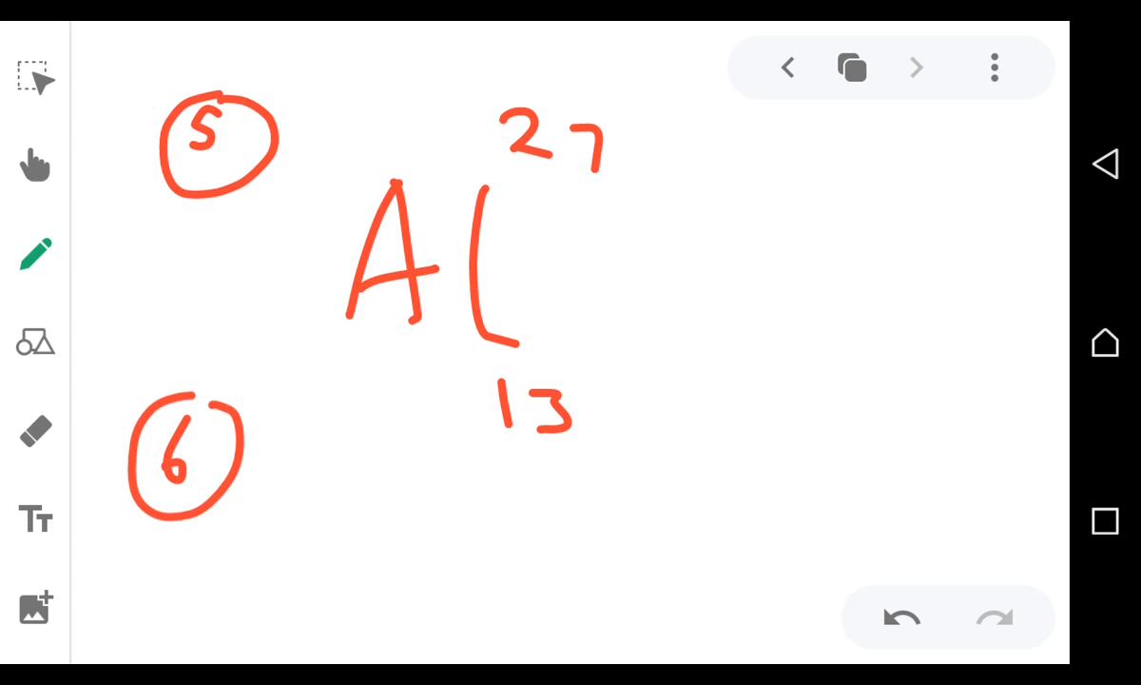
- Write Si with 14 below and 28 above for item 6, and dot the i
{"action": "left_click_drag", "start_coordinate": [394, 485], "coordinate": [399, 571]}
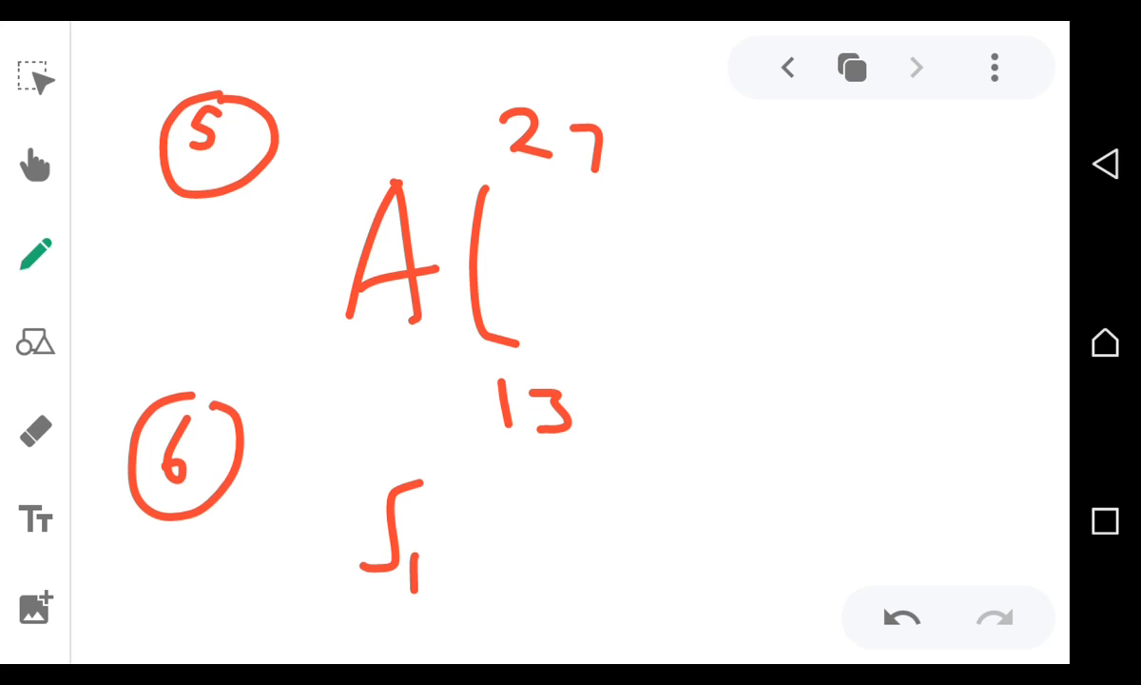
{"action": "type", "text": "14"}
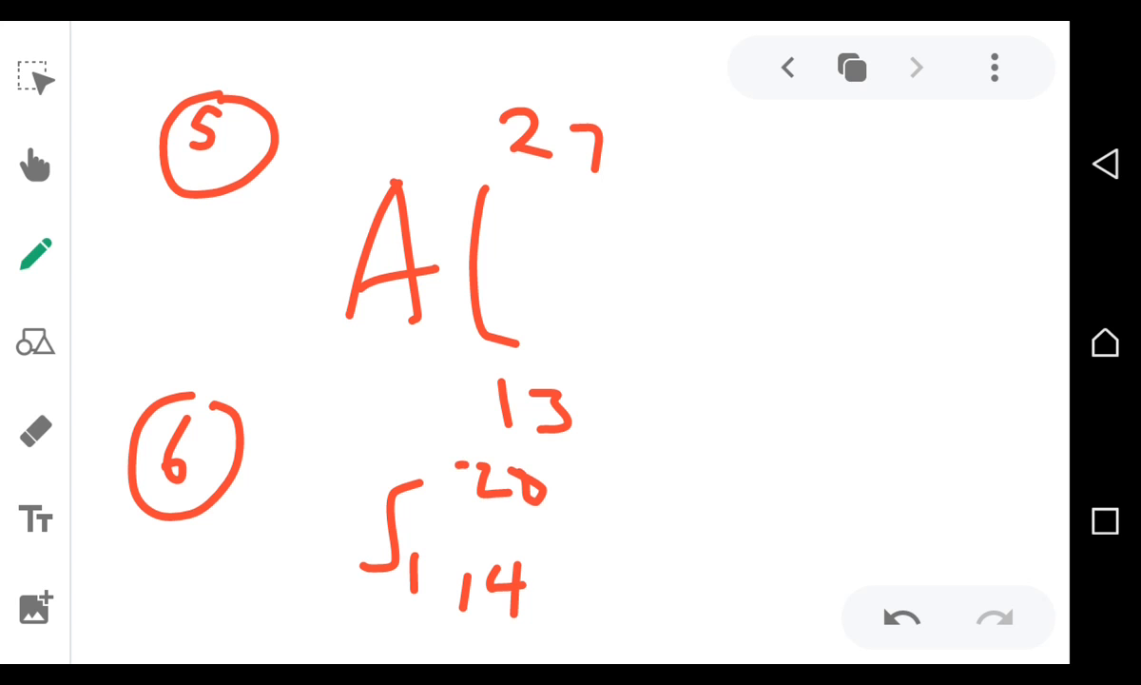
{"action": "left_click_drag", "start_coordinate": [513, 465], "coordinate": [547, 504]}
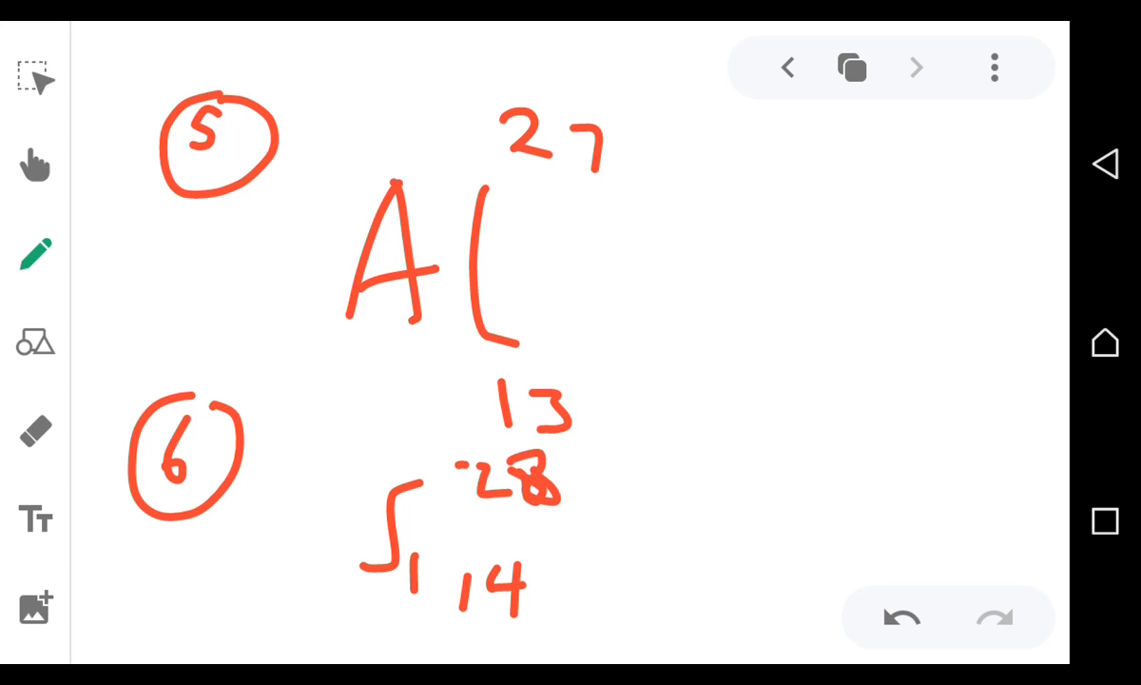
{"action": "left_click", "coordinate": [420, 490]}
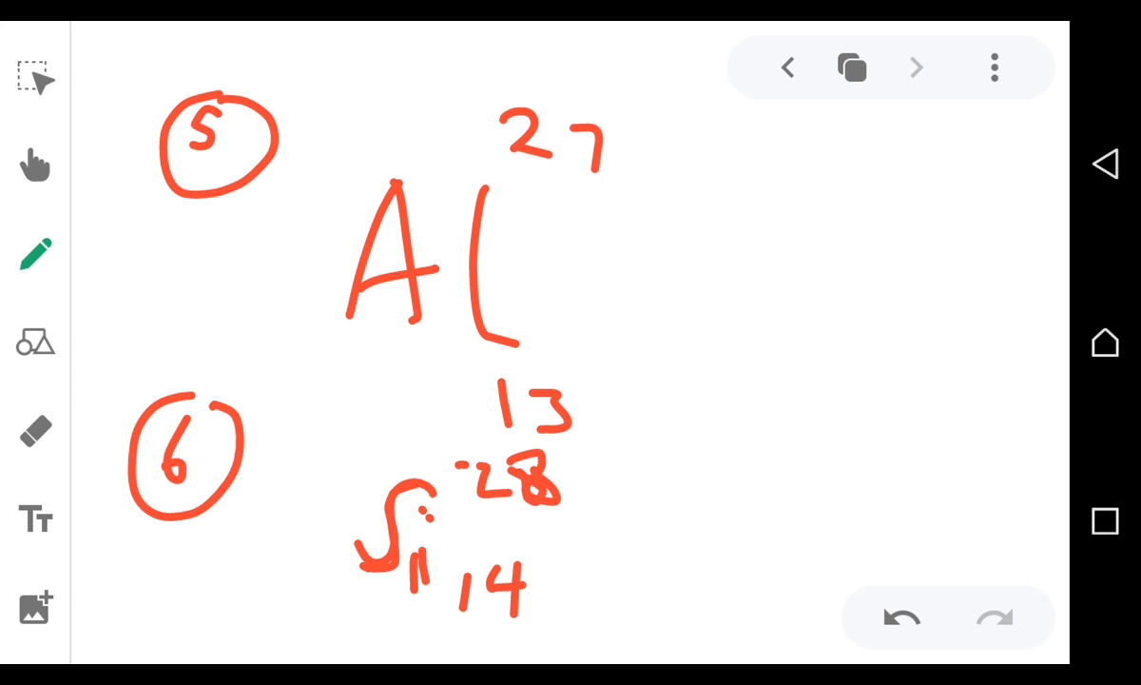
{"action": "left_click", "coordinate": [850, 67]}
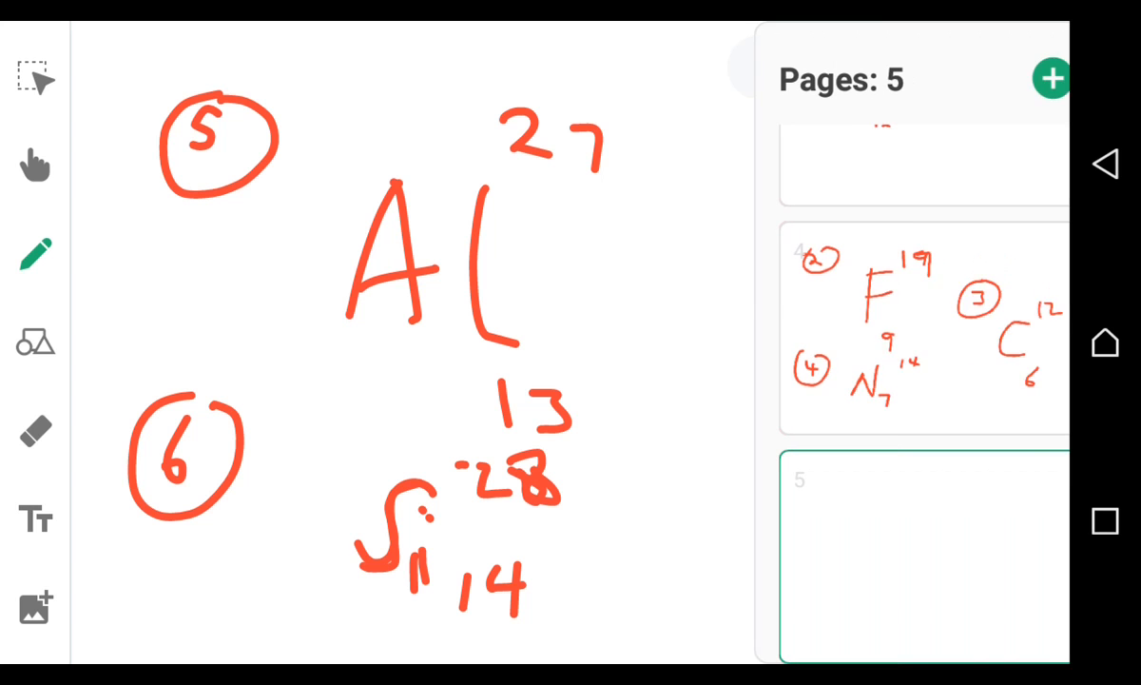
- Add blank pages 6 and 7 after the Al and Si page
{"action": "left_click", "coordinate": [1049, 78]}
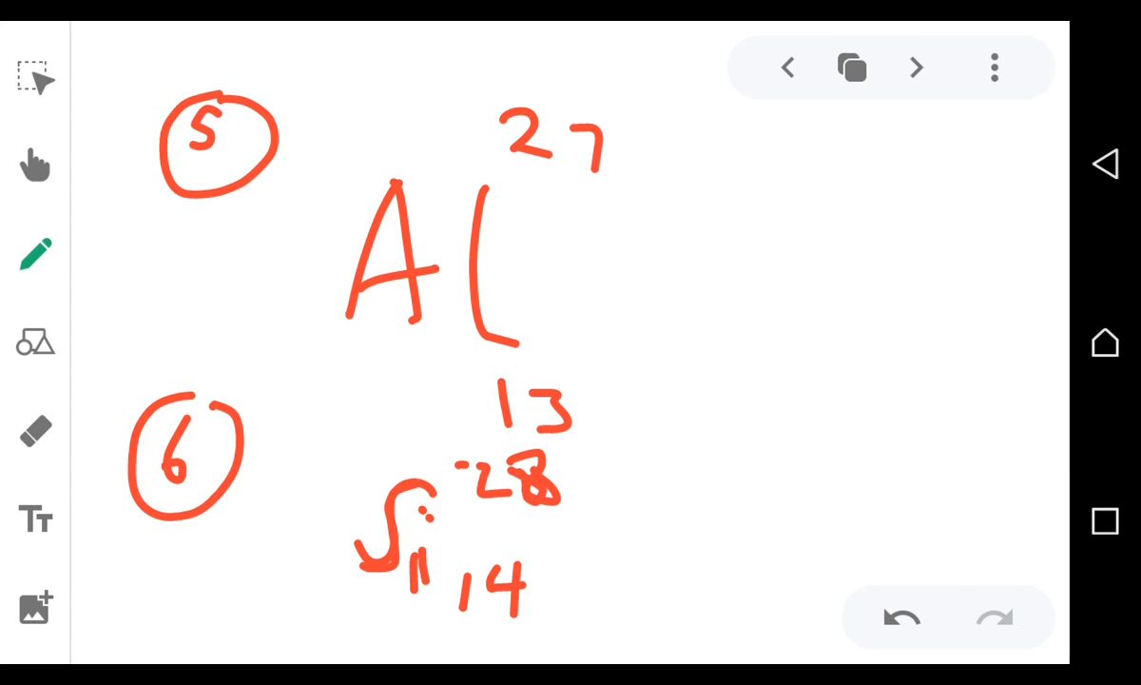
{"action": "left_click", "coordinate": [850, 67]}
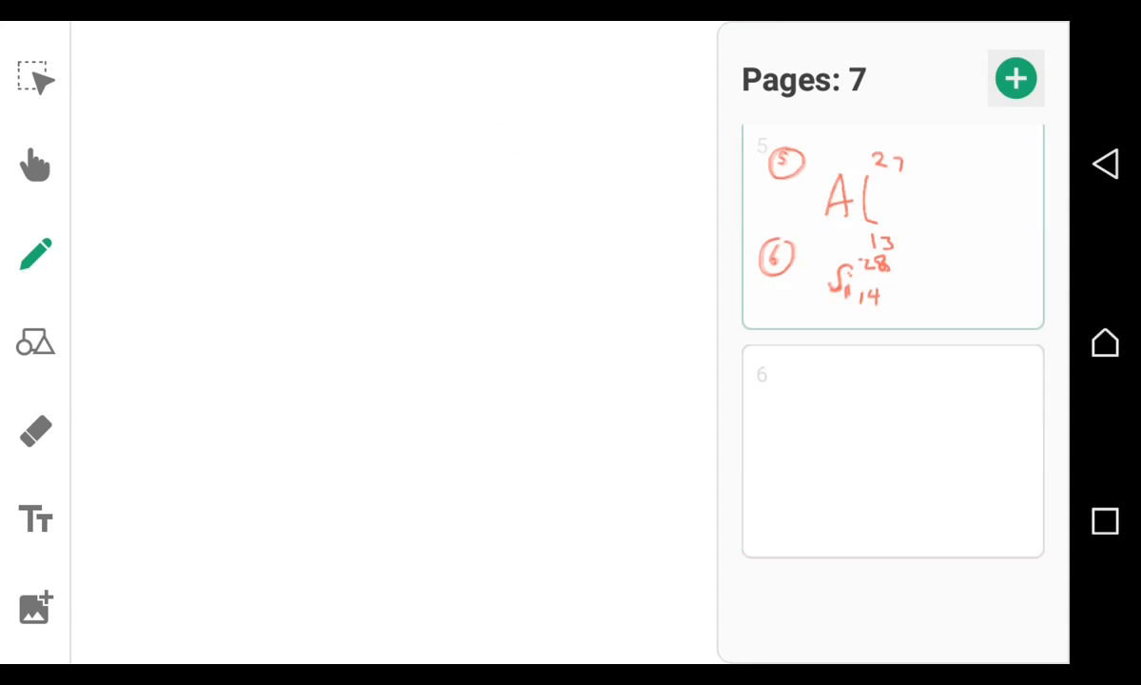
{"action": "scroll", "scroll_direction": "down", "scroll_amount": 3}
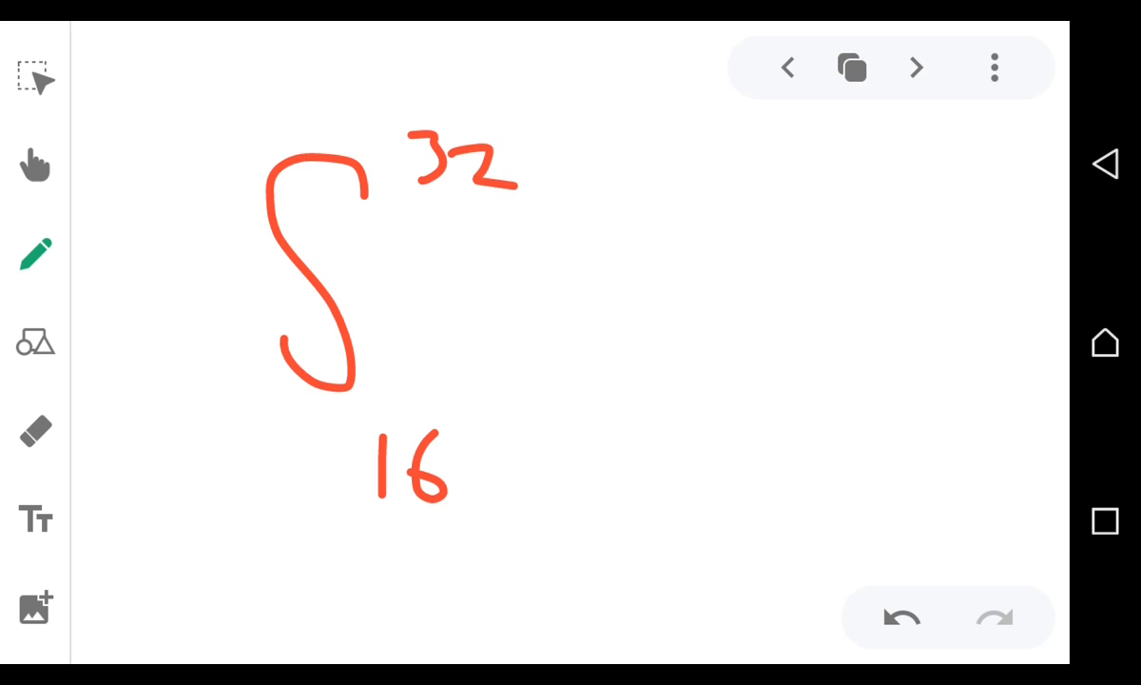
- Check the page overview showing page 6's S entry and blank page 7
{"action": "left_click", "coordinate": [850, 67]}
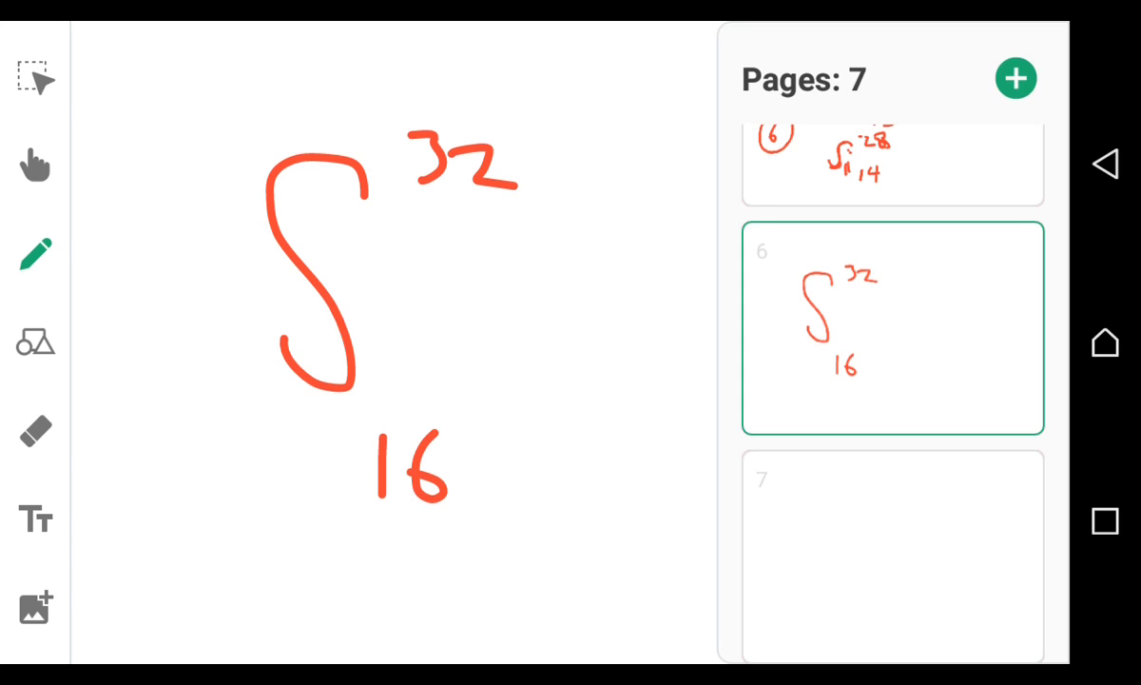